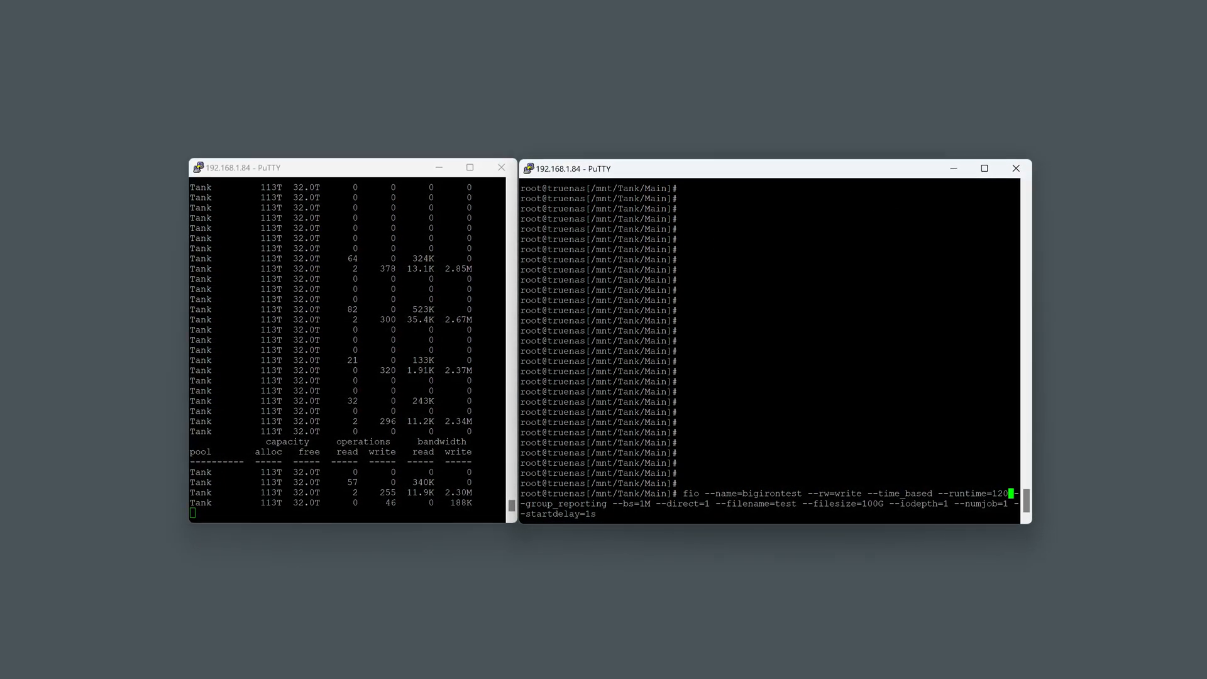
Start the 100G fio sequential write test on the Tank pool while zpool iostat runs.
key(Return)
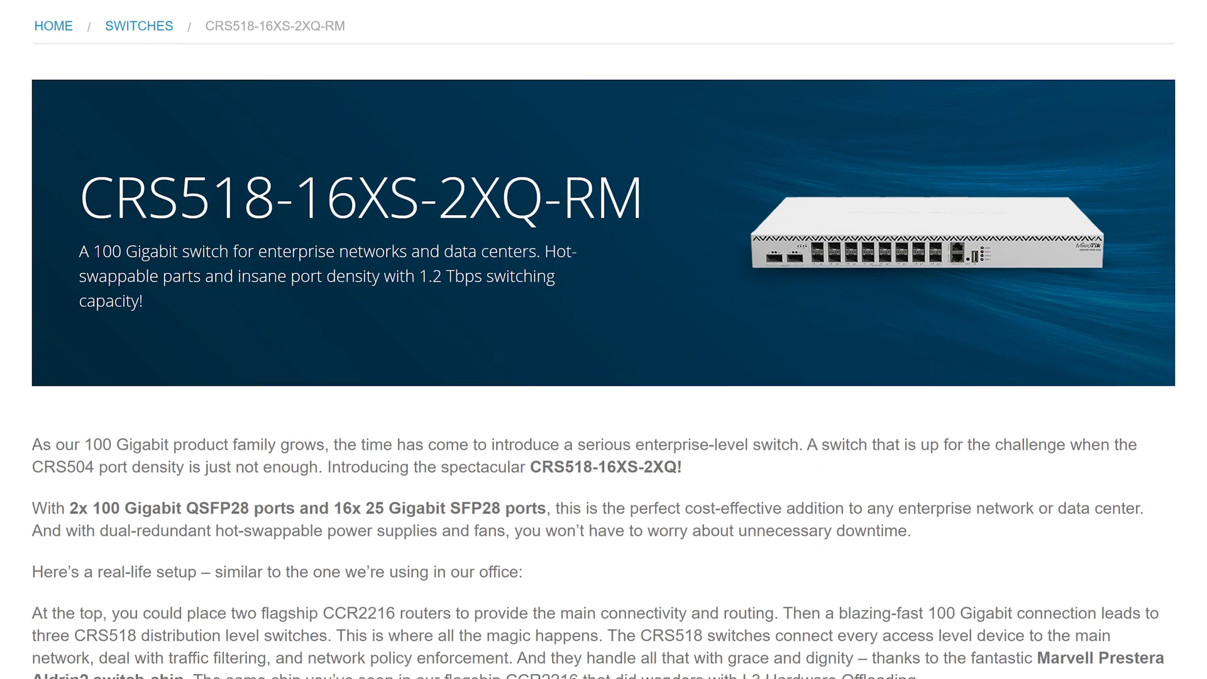
Scroll through the MikroTik 100 Gigabit switch pages to the Marvell switch-chip description.
scroll(down, 3)
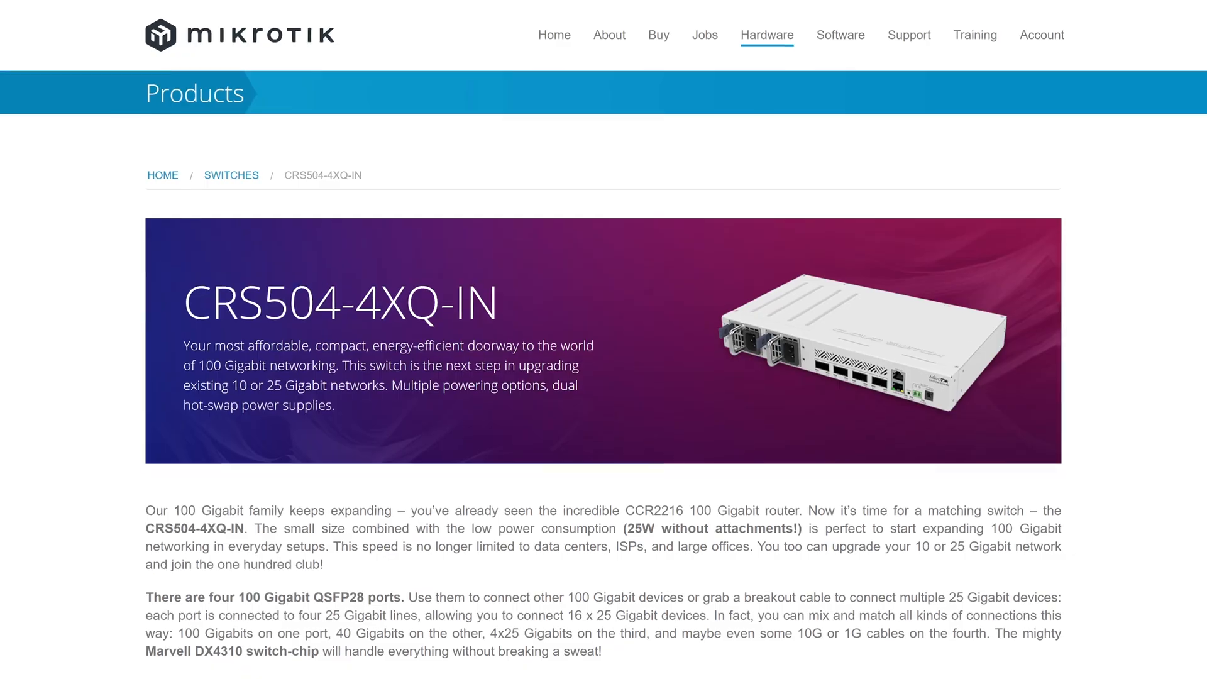
scroll(down, 3)
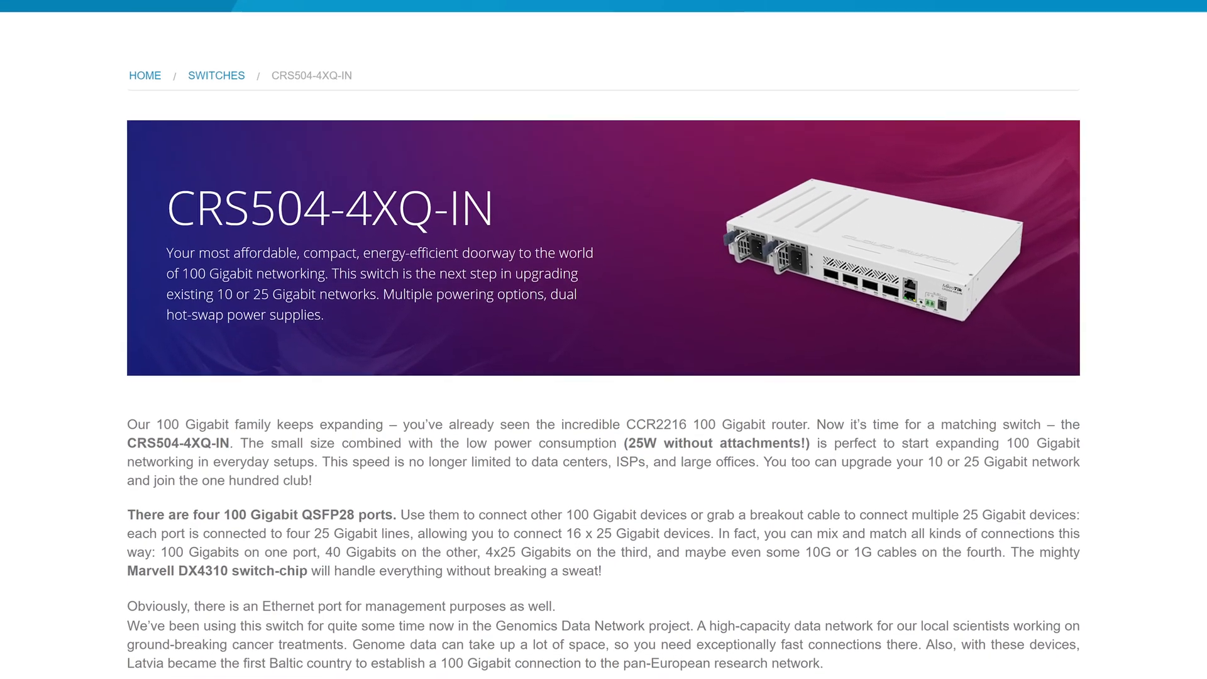
scroll(down, 3)
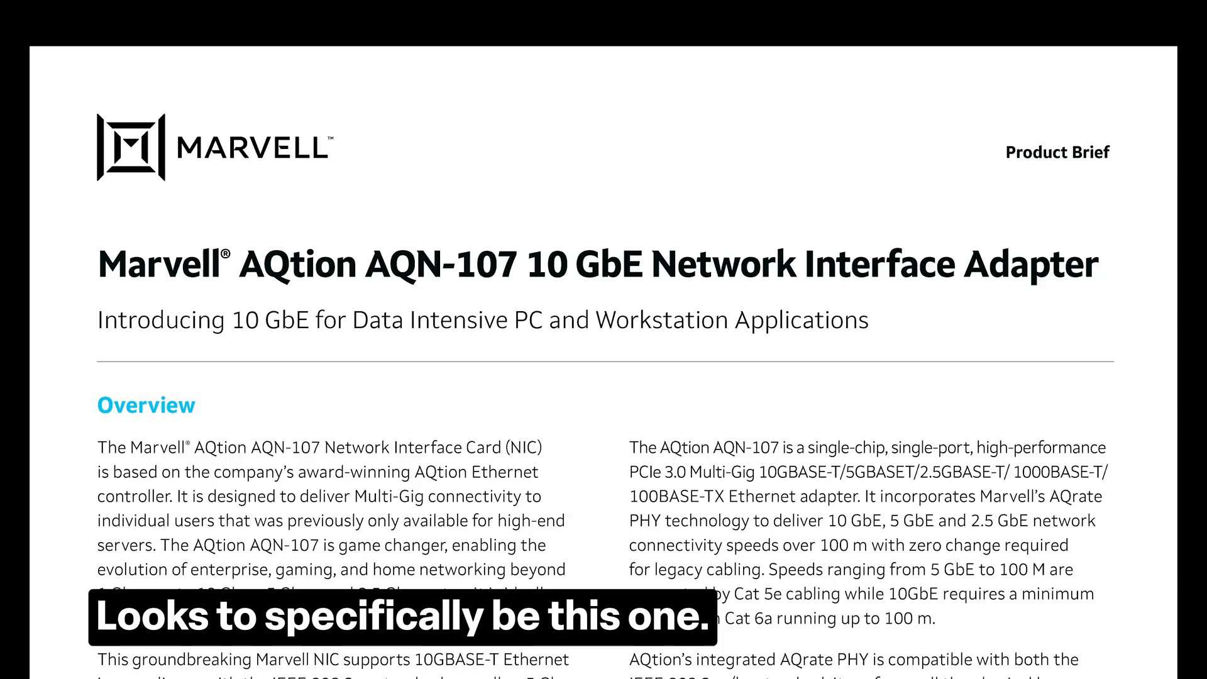
Scroll the Marvell AQN-107 product brief PDF through its Overview section.
scroll(down, 3)
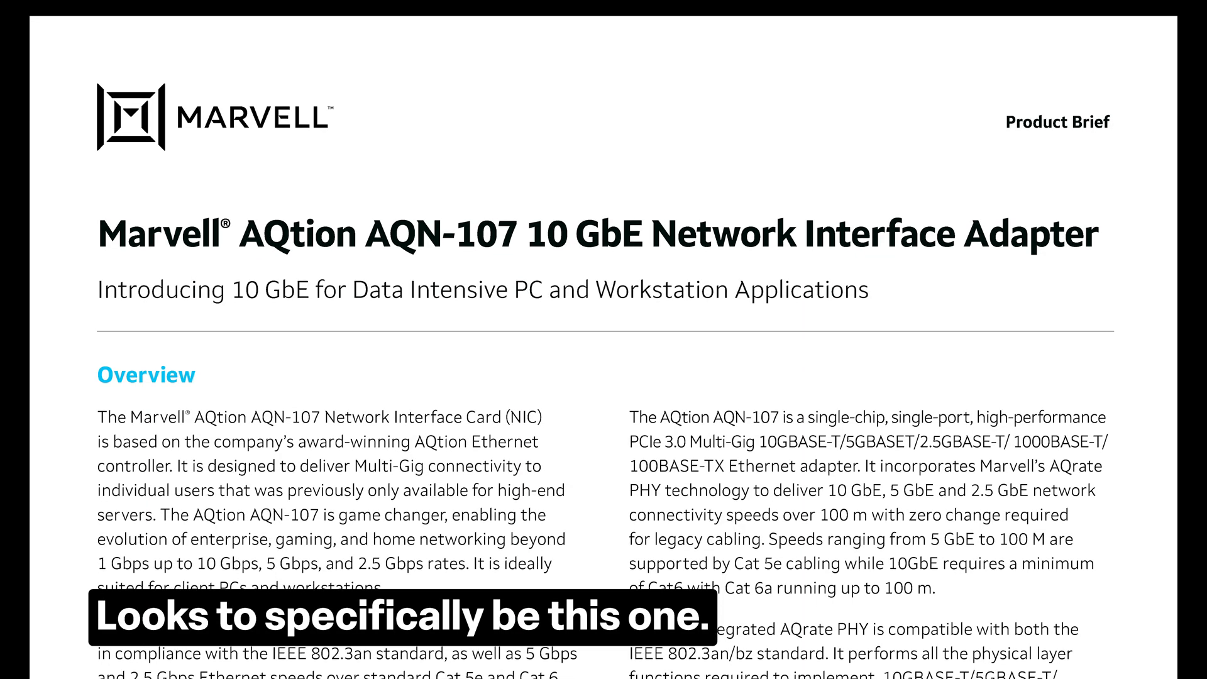
scroll(down, 3)
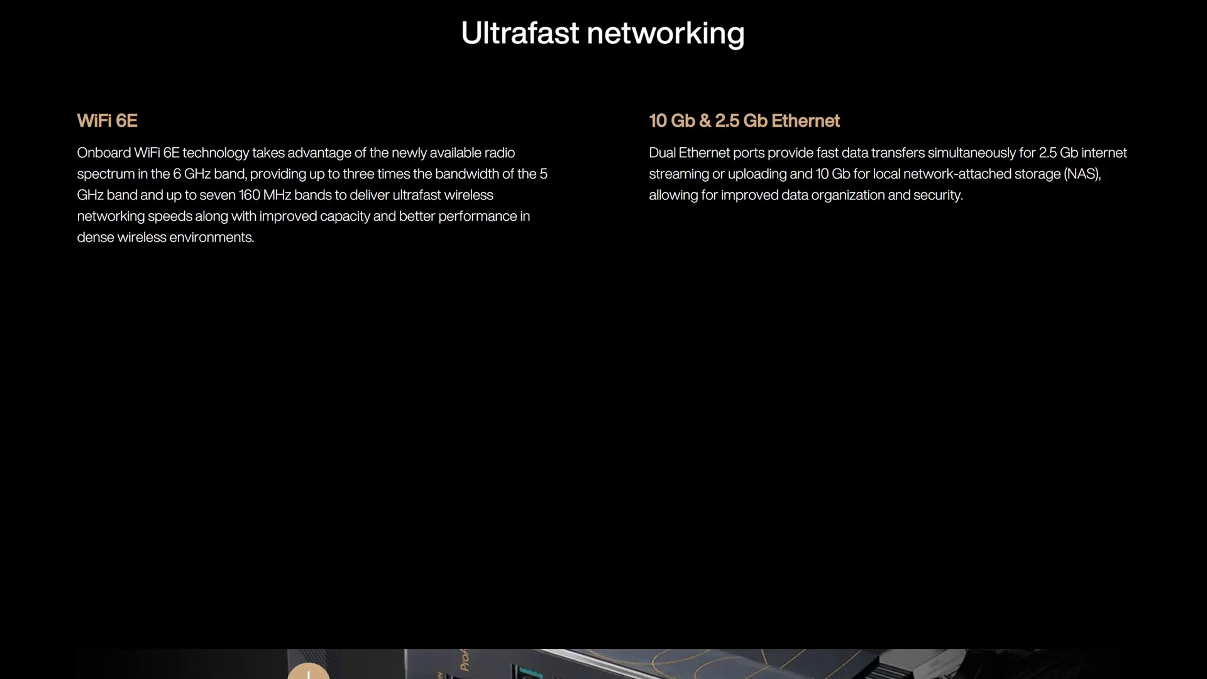
Scroll the ASUS page to the 10 Gb/2.5 Gb Ethernet section and rear I/O ports.
scroll(down, 3)
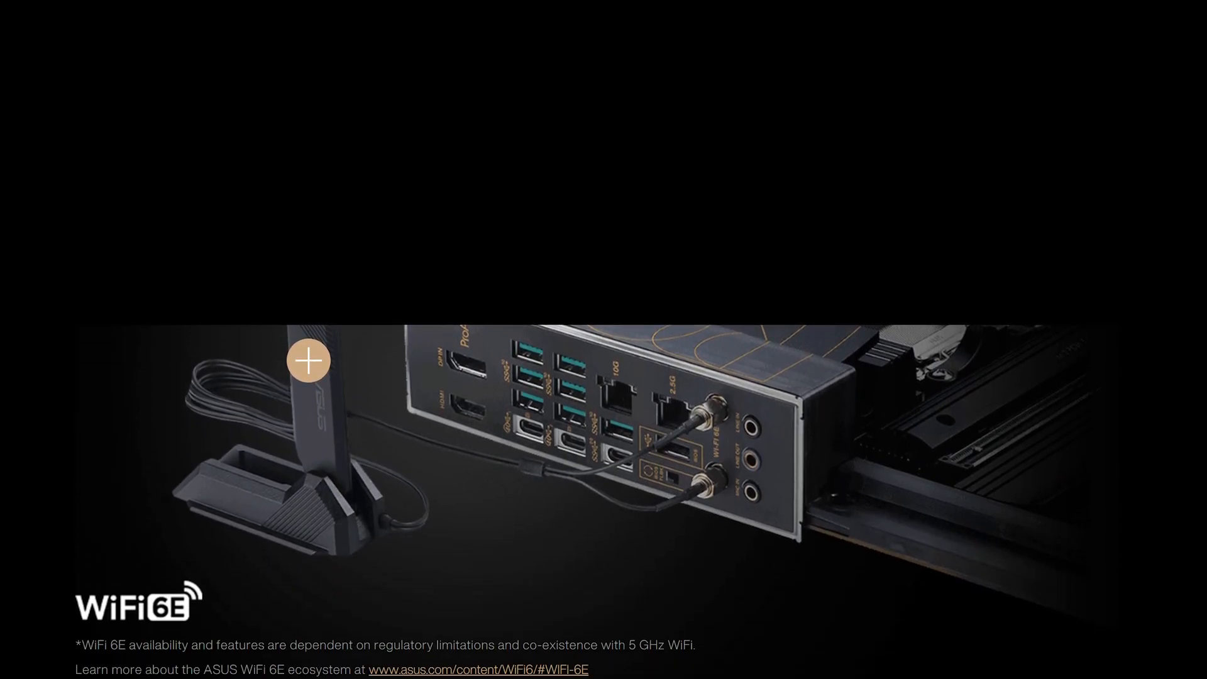
scroll(down, 3)
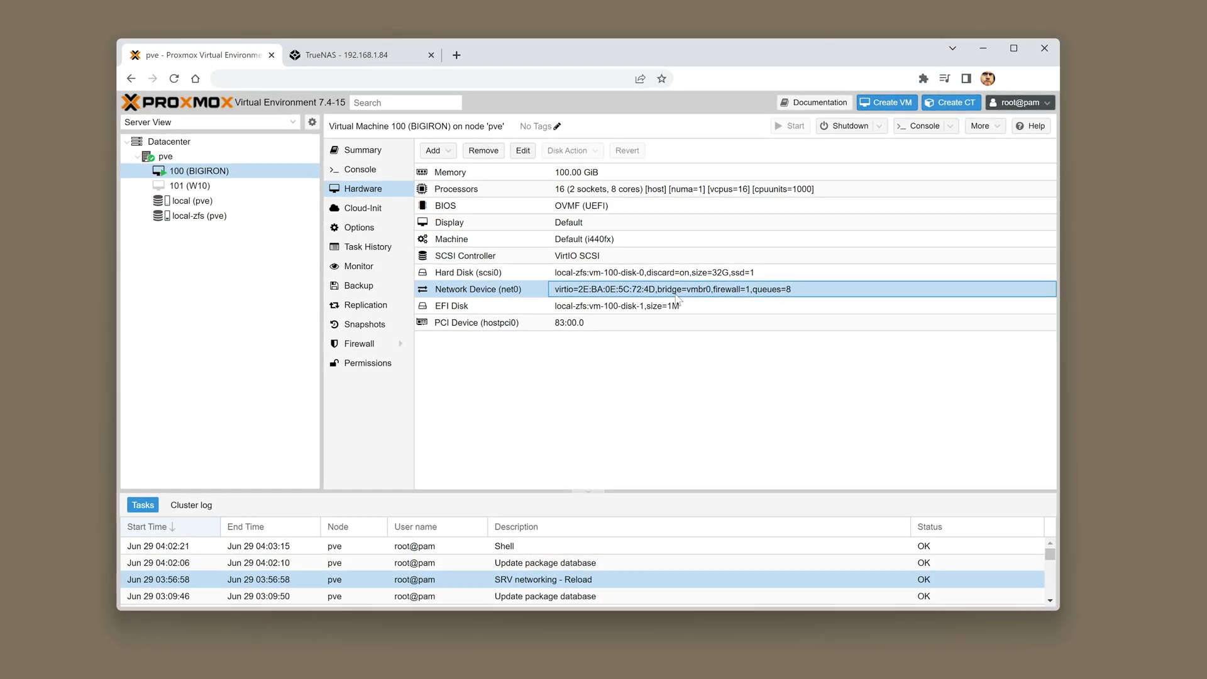
Save vmbr0's bridge port as enp129s0 and confirm Apply Configuration.
click(164, 155)
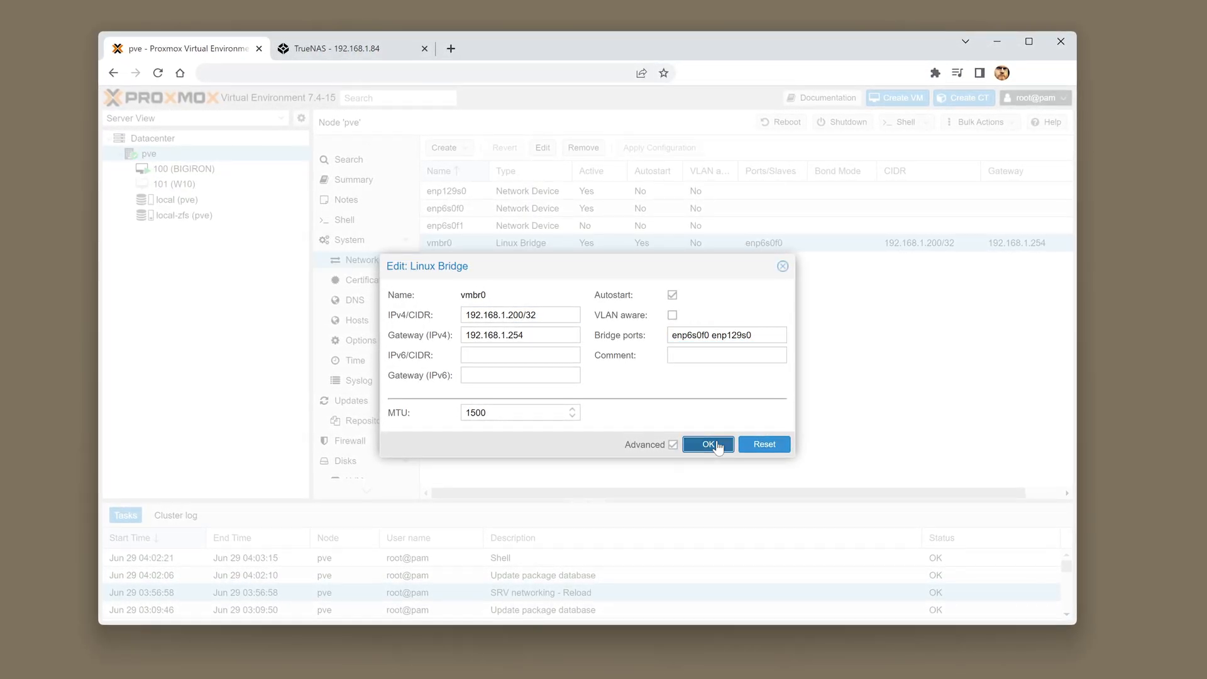
click(707, 445)
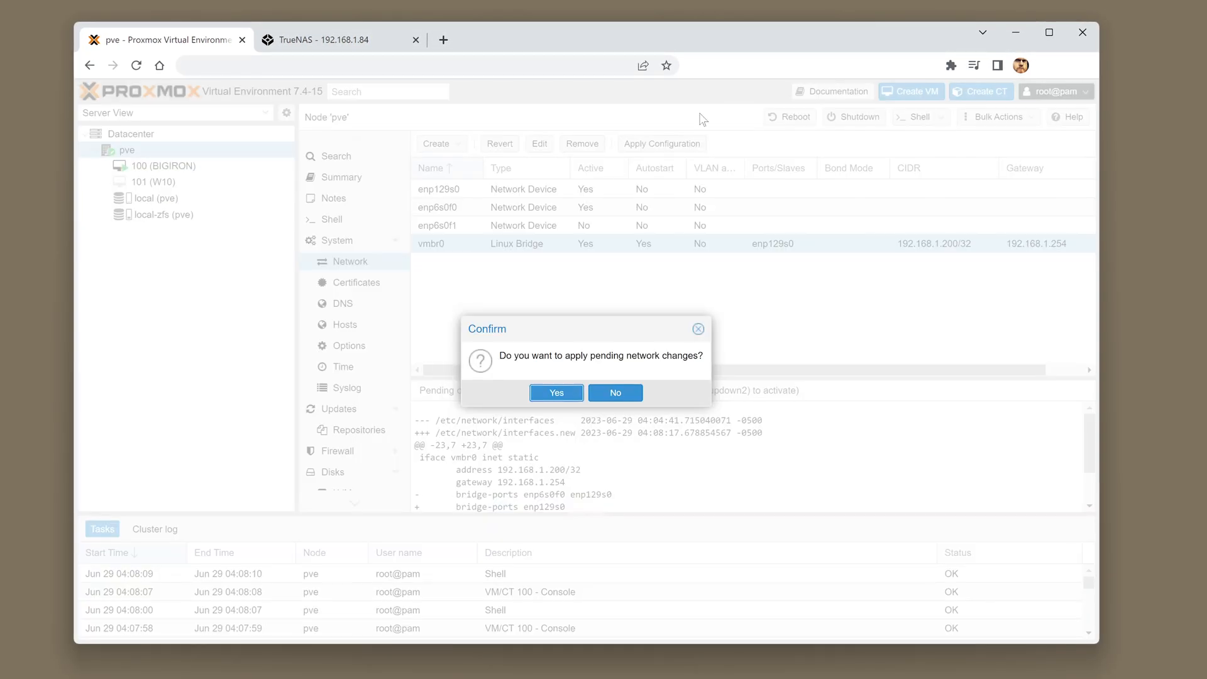
click(555, 392)
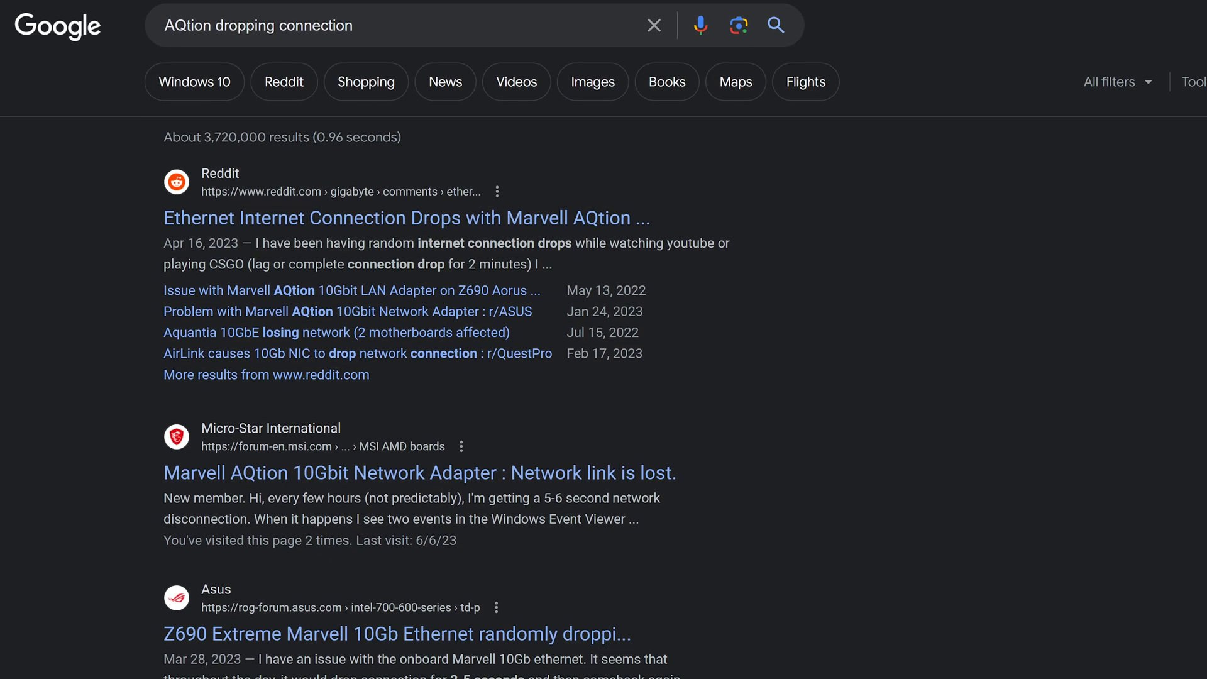
Set the Marvell AQtion adapter's Energy-Efficient Ethernet advanced property to Disabled.
scroll(down, 3)
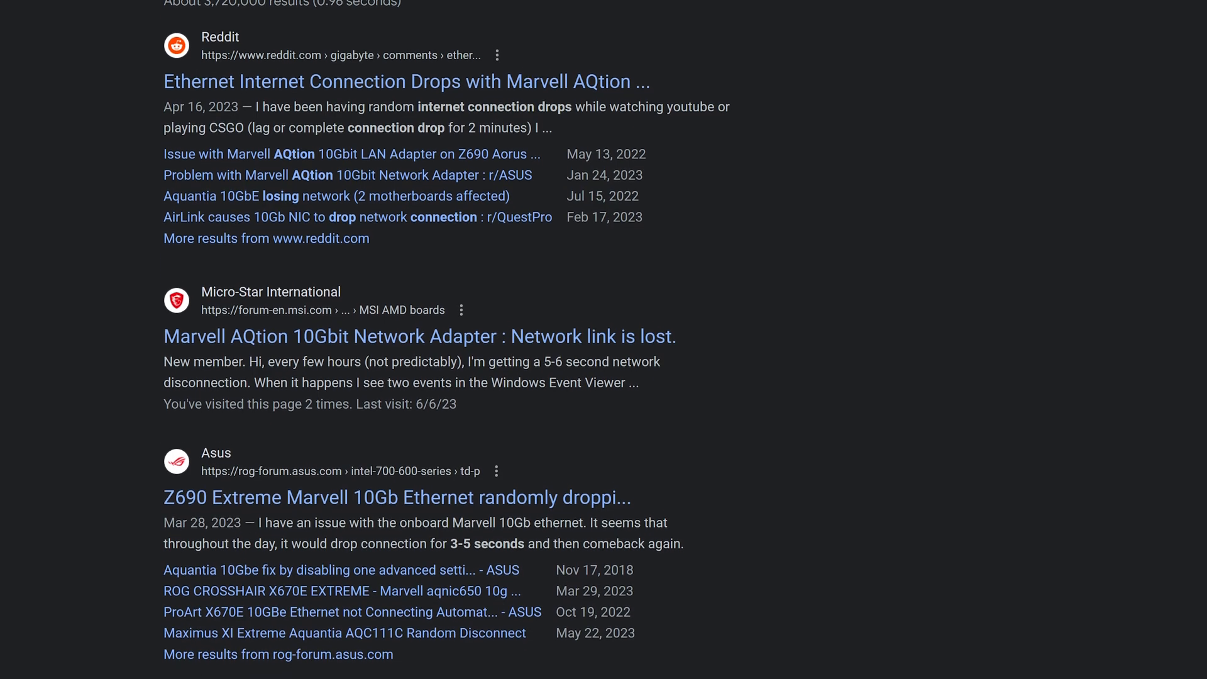
scroll(down, 3)
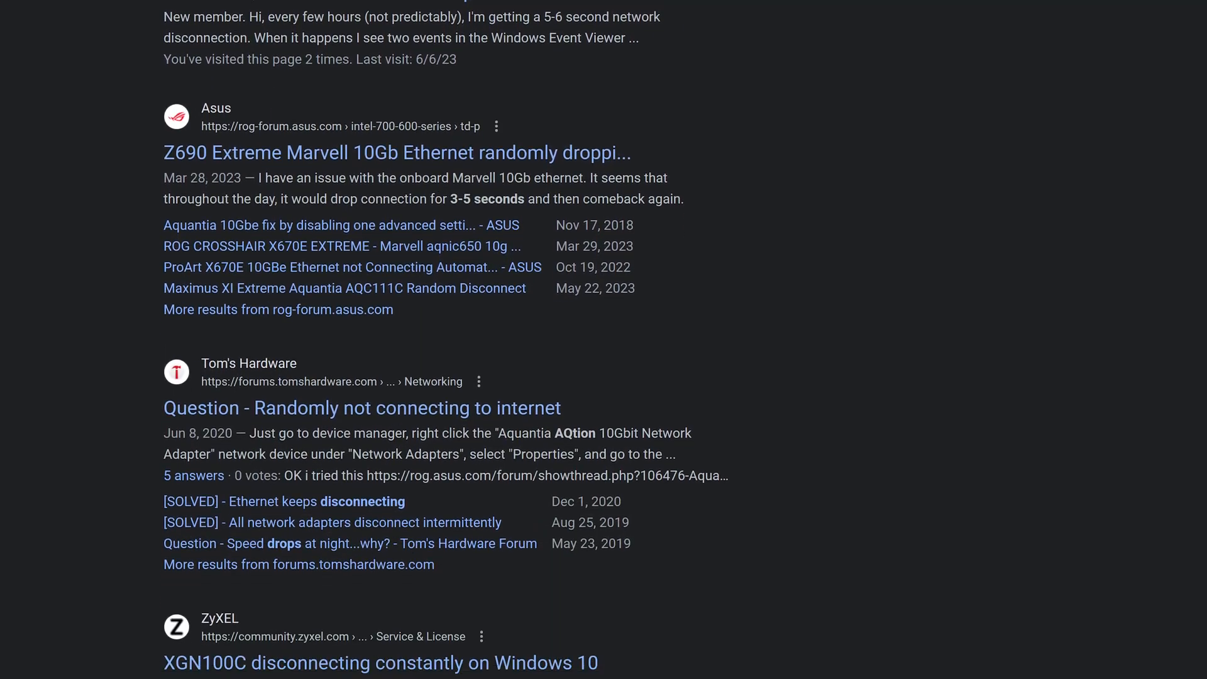
scroll(down, 3)
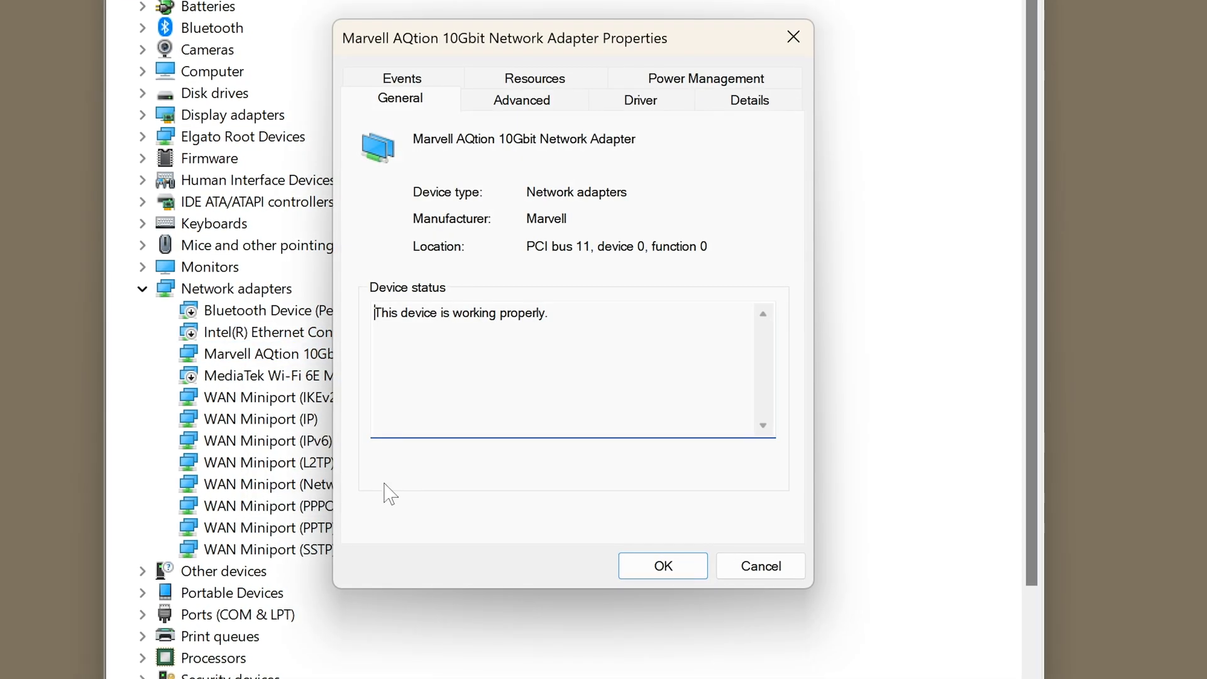
click(521, 99)
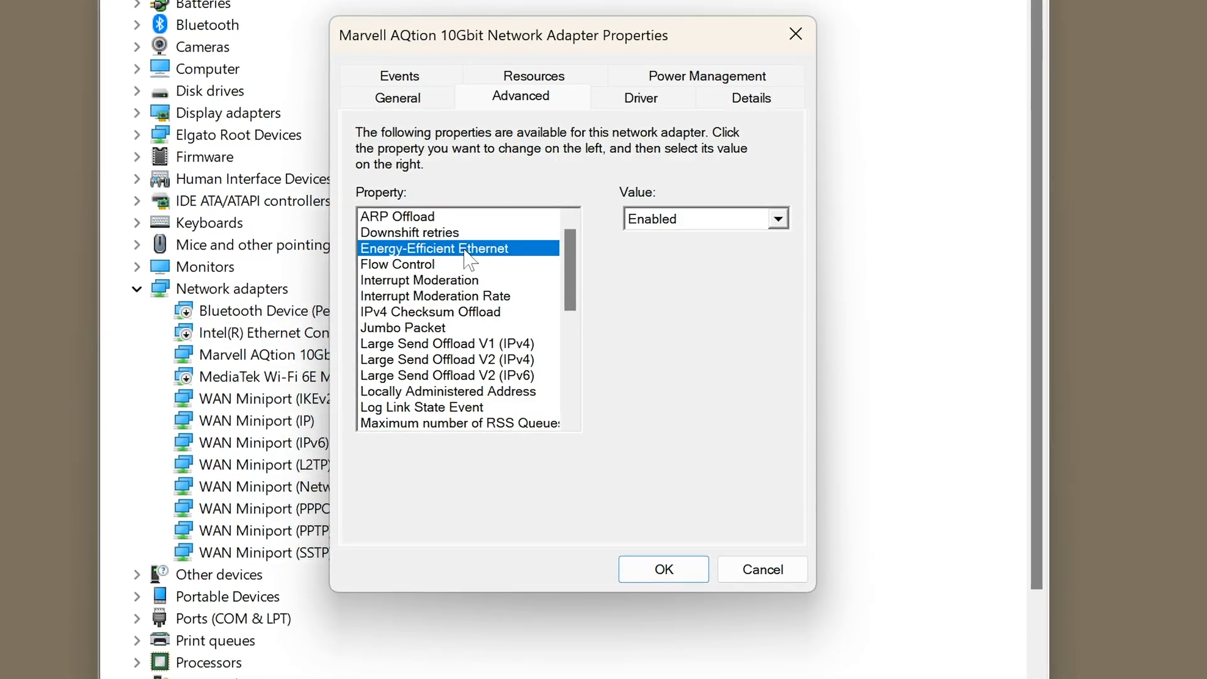
click(778, 218)
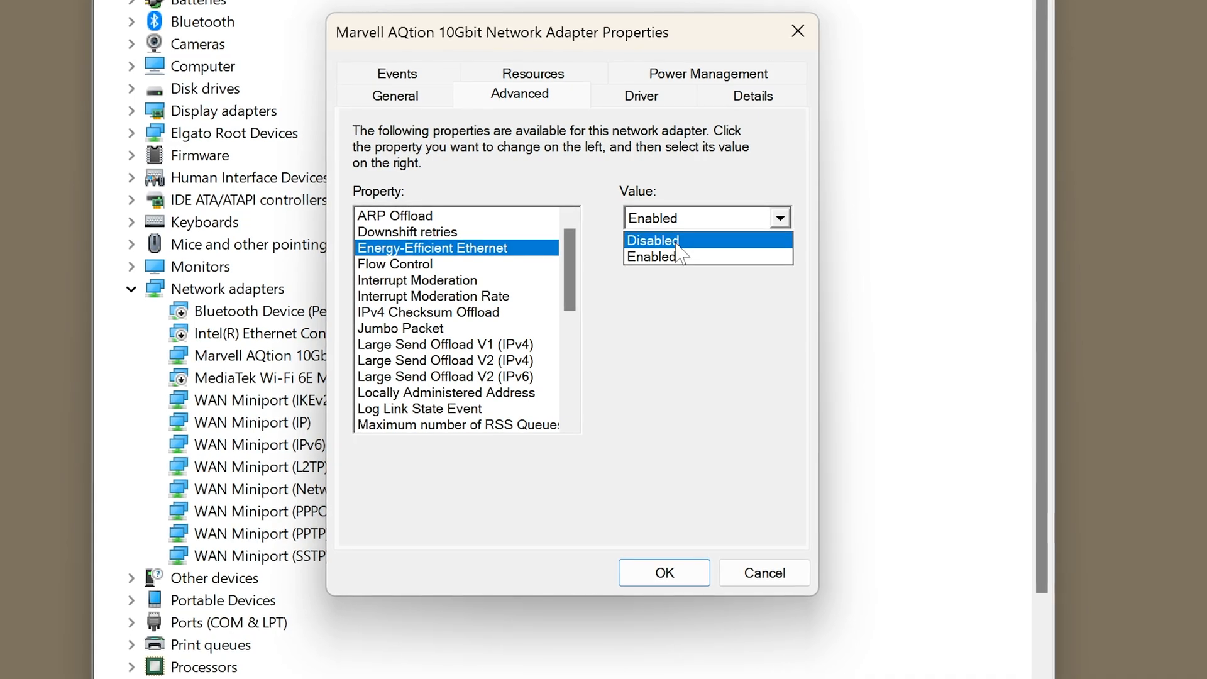
click(652, 240)
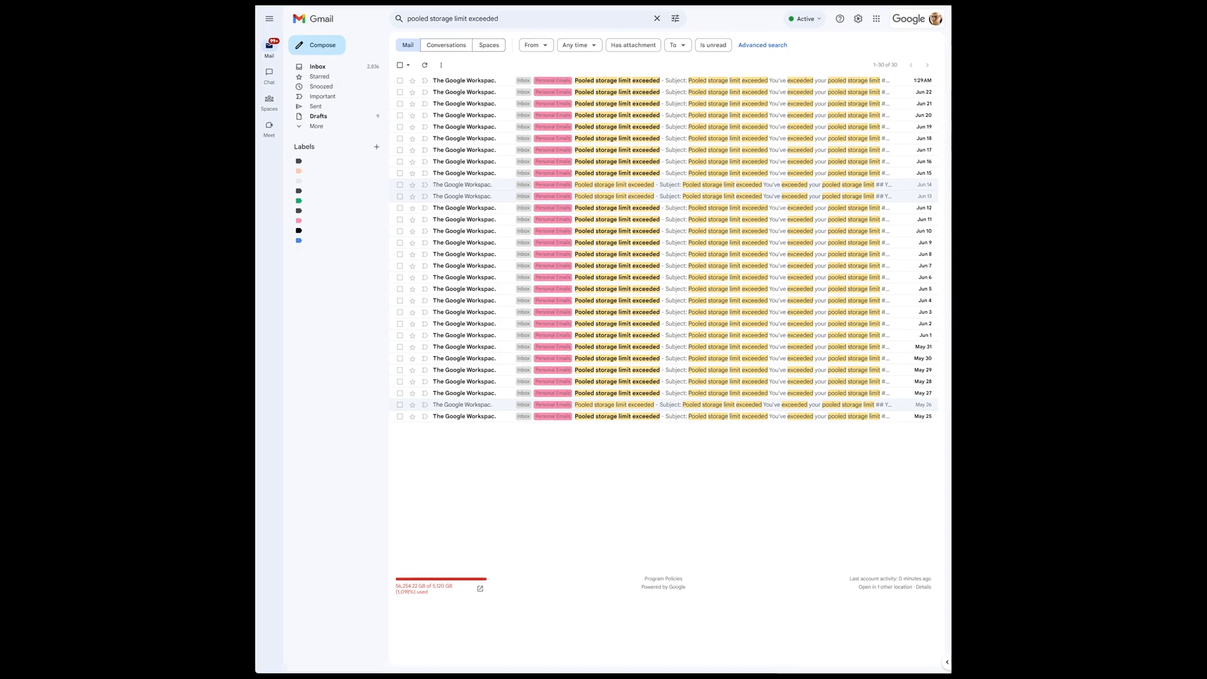
Scroll through the daily 'Pooled storage limit exceeded' emails in Gmail.
scroll(down, 3)
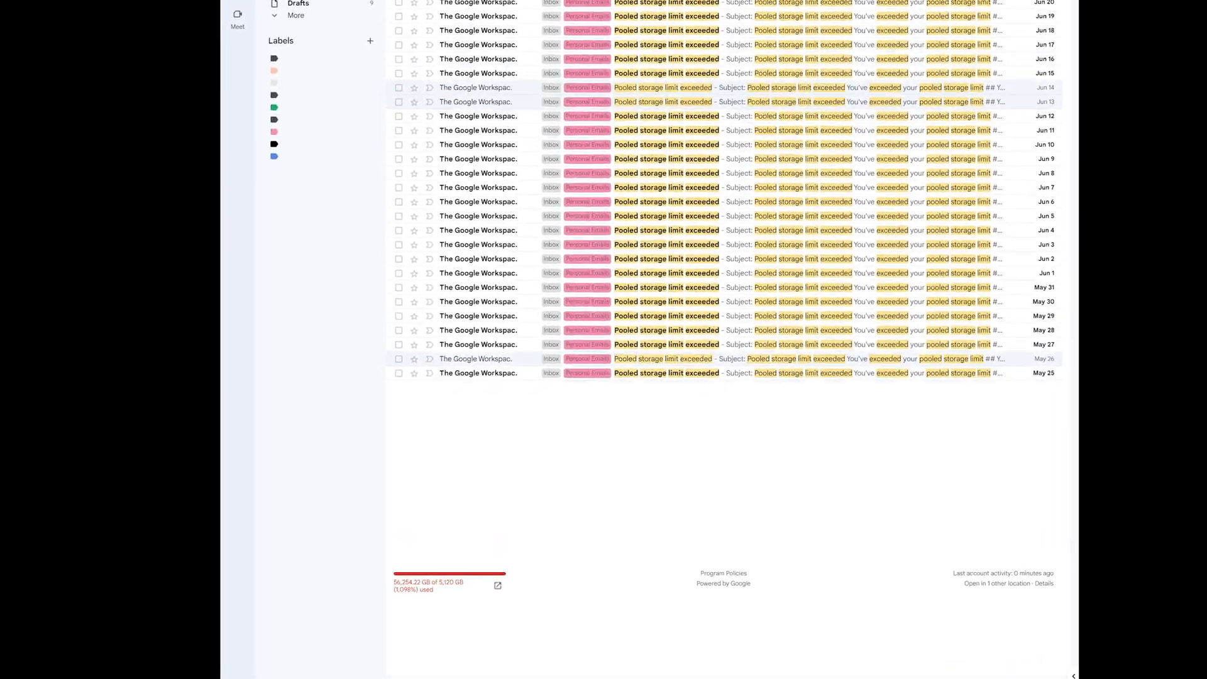